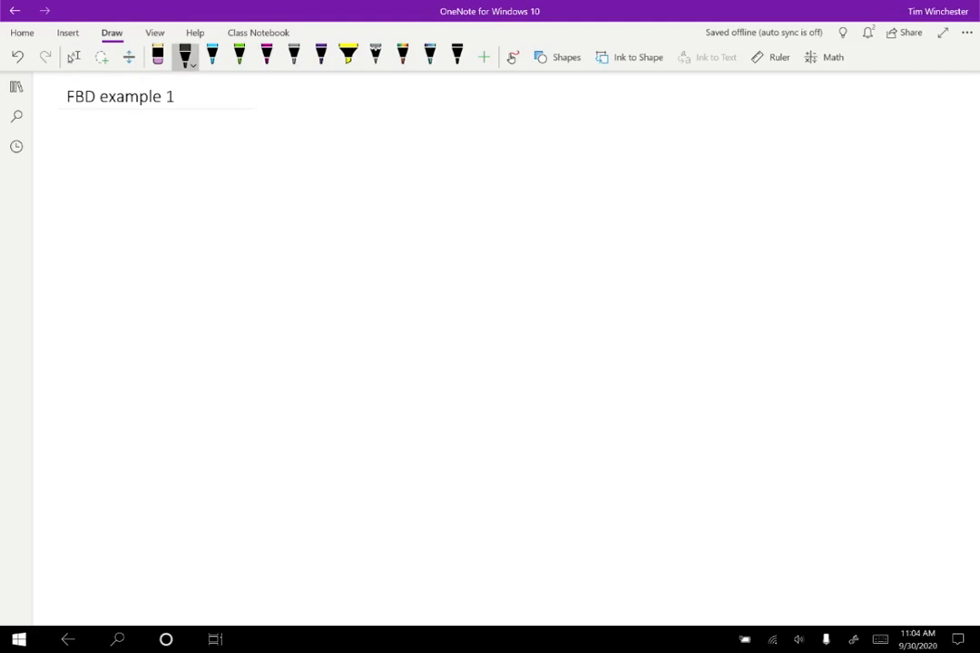
# Step: Draw the ground line, the box resting on it, and Cindy pushing its left side
pyautogui.moveTo(80, 273); pyautogui.dragTo(295, 270)
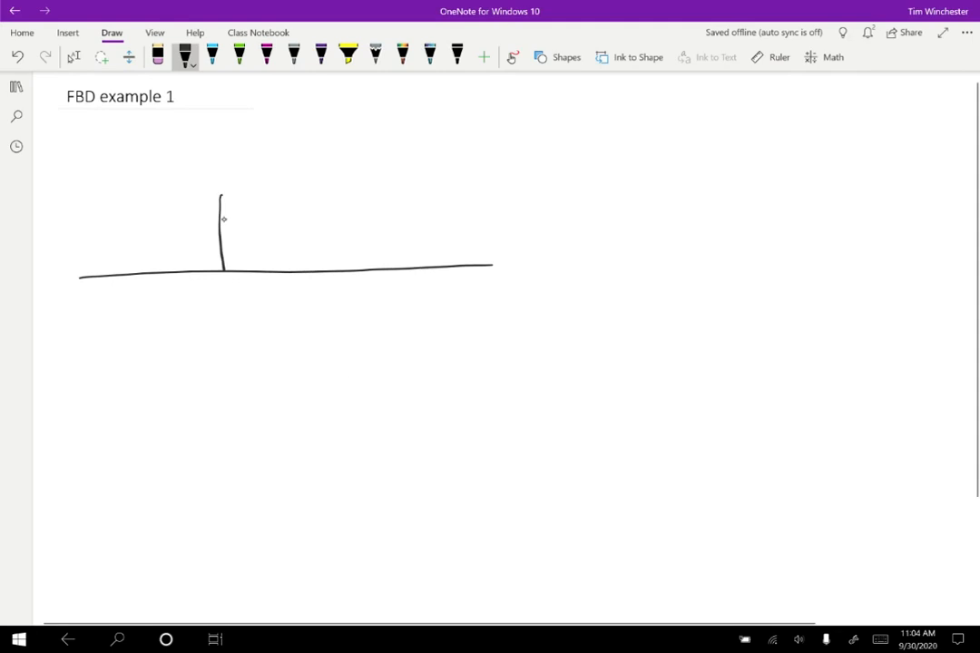
pyautogui.moveTo(222, 191); pyautogui.dragTo(308, 263)
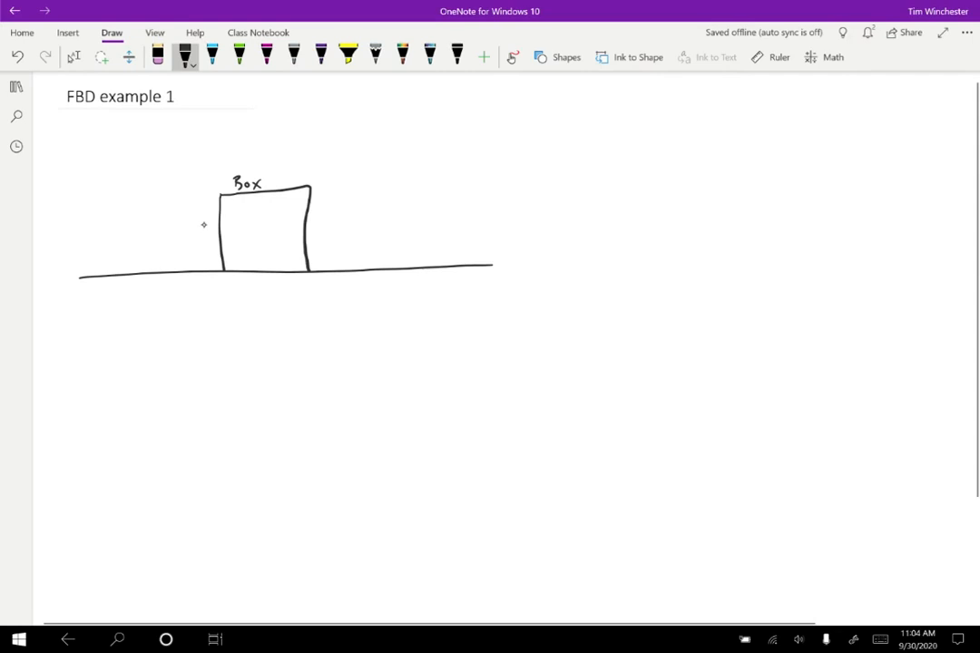
pyautogui.moveTo(210, 221); pyautogui.dragTo(186, 257)
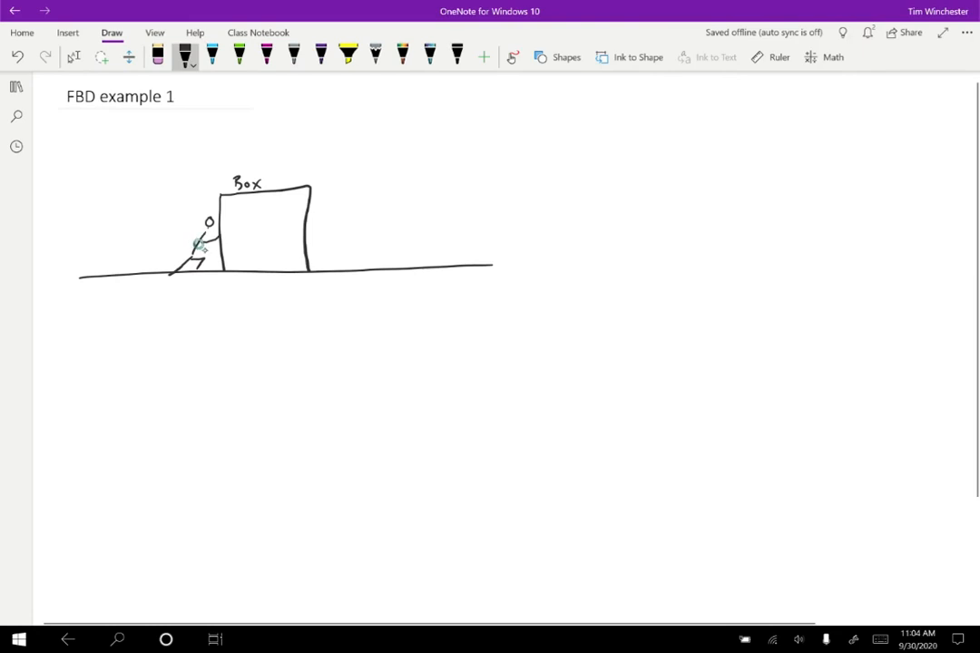
# Step: Add the push arrow, the rope, and David pulling on the right, and write Cindy
pyautogui.moveTo(195, 247); pyautogui.dragTo(235, 238)
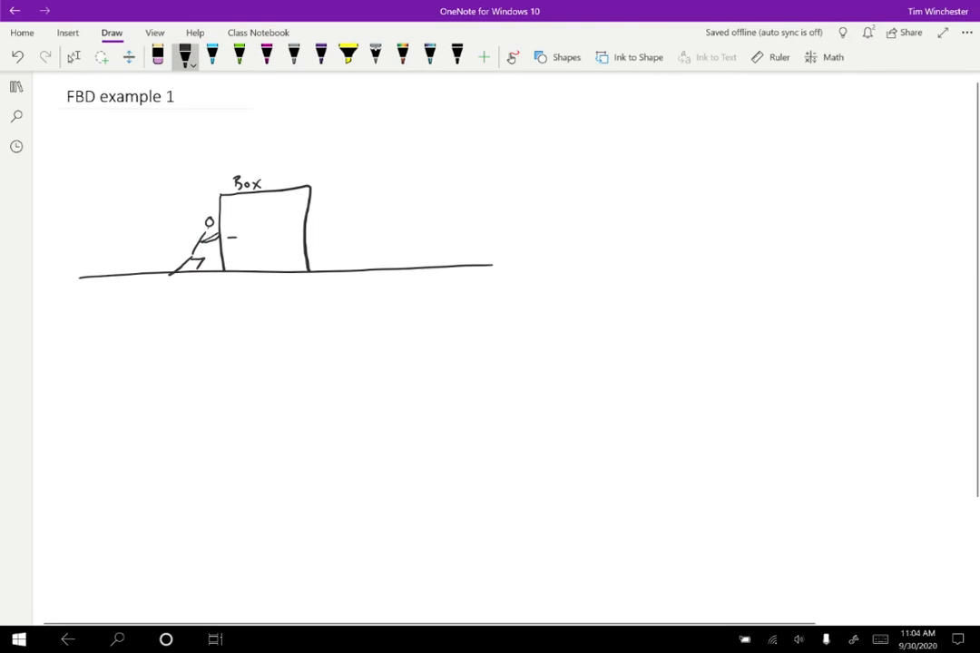
pyautogui.moveTo(235, 237); pyautogui.dragTo(247, 237)
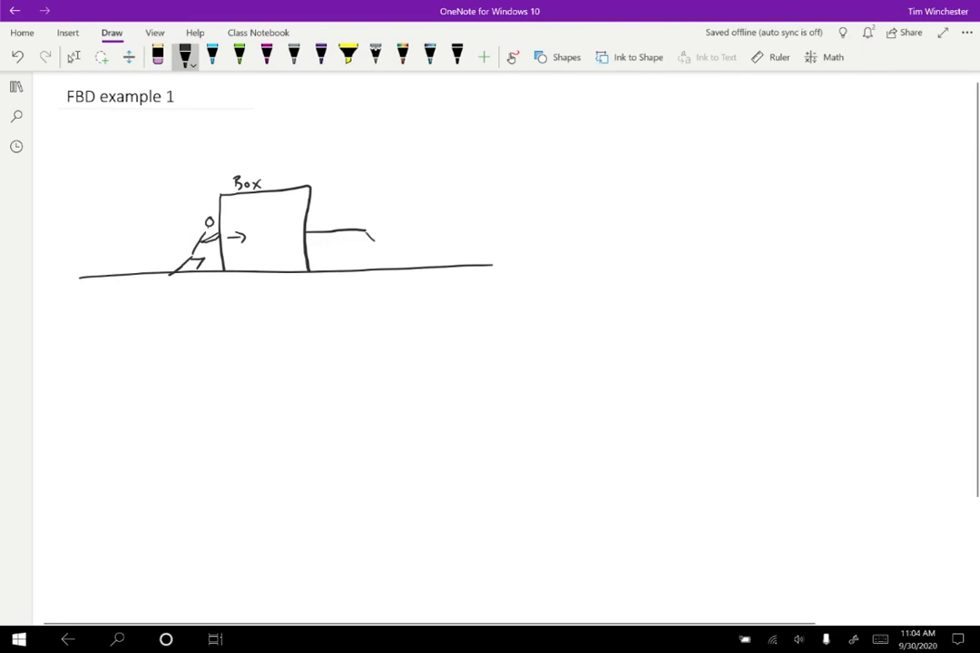
pyautogui.moveTo(363, 235); pyautogui.dragTo(381, 250)
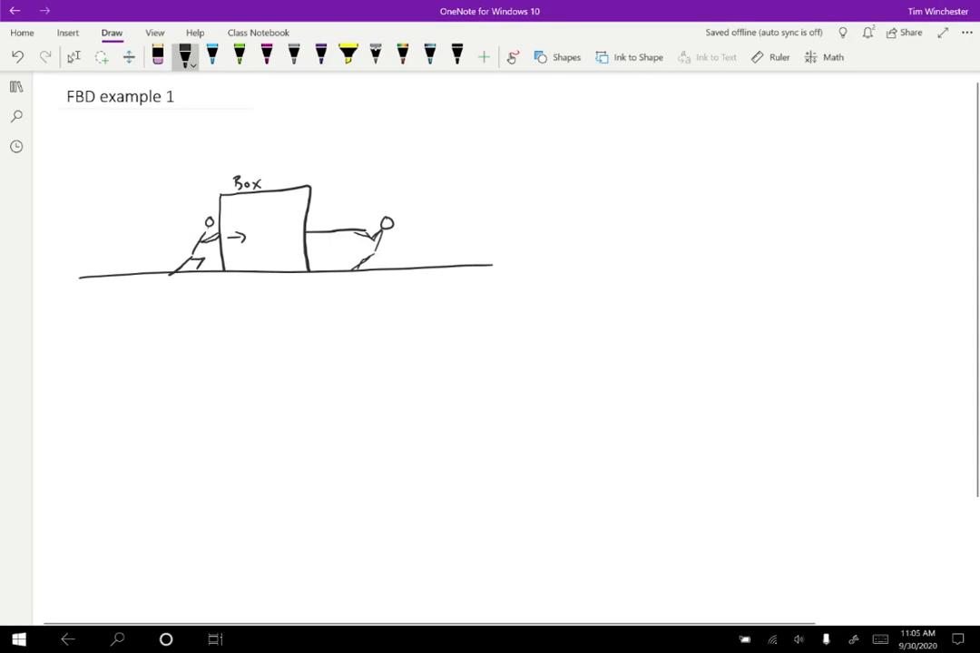
pyautogui.moveTo(145, 300); pyautogui.dragTo(190, 301)
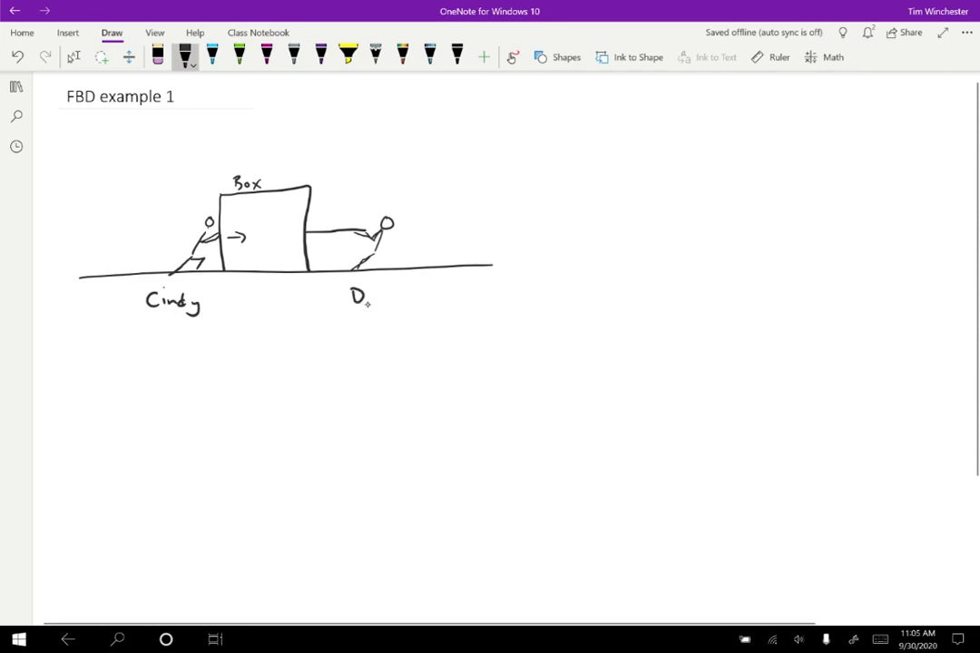
# Step: Write David under the right figure and note "The box doesn't move" beside the sketch
pyautogui.write('avid')
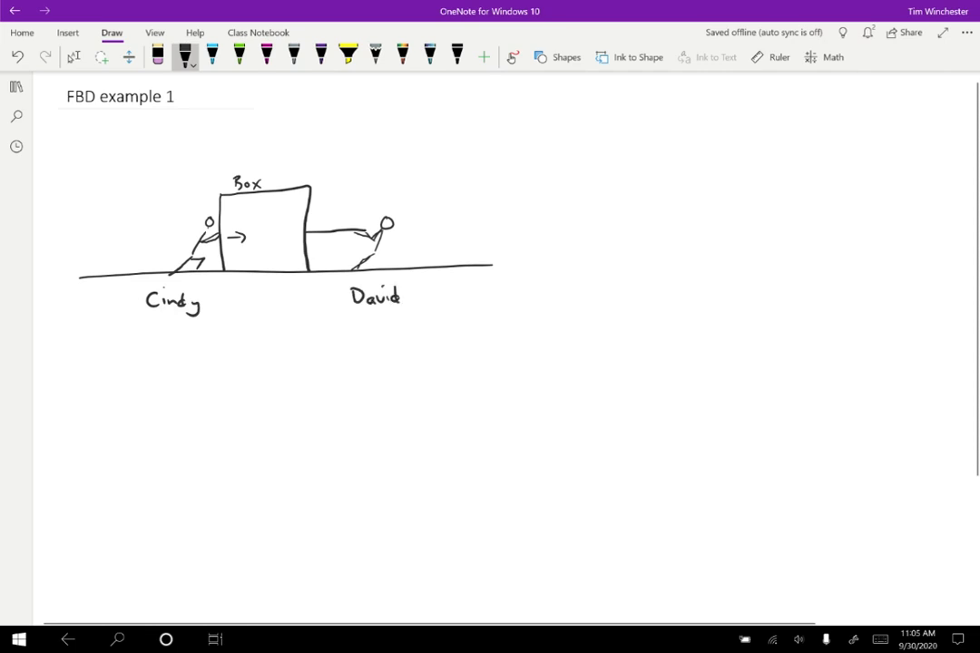
pyautogui.moveTo(551, 204); pyautogui.dragTo(636, 208)
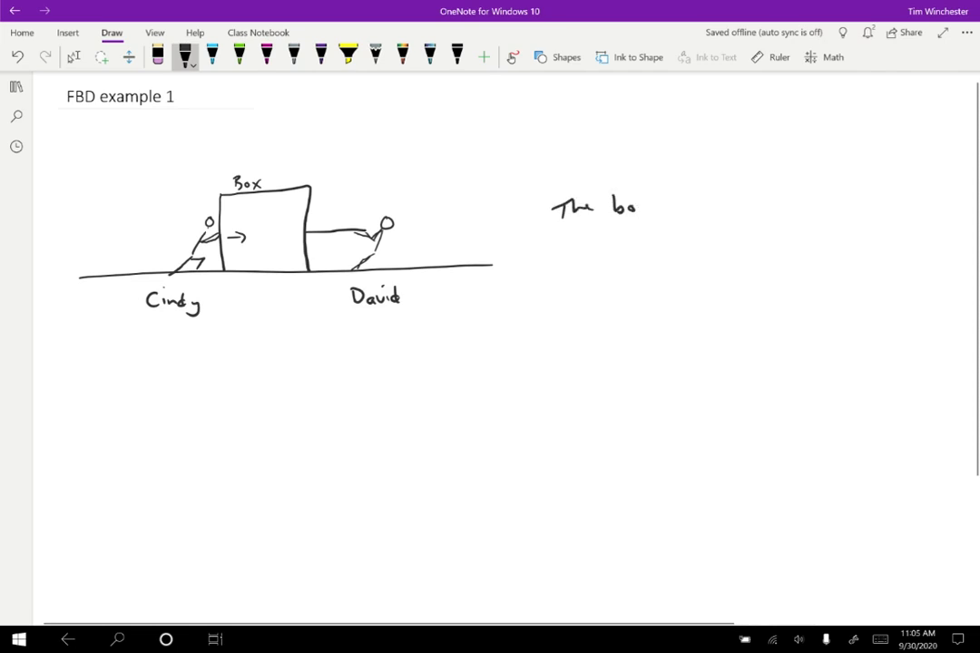
pyautogui.write("doesn't")
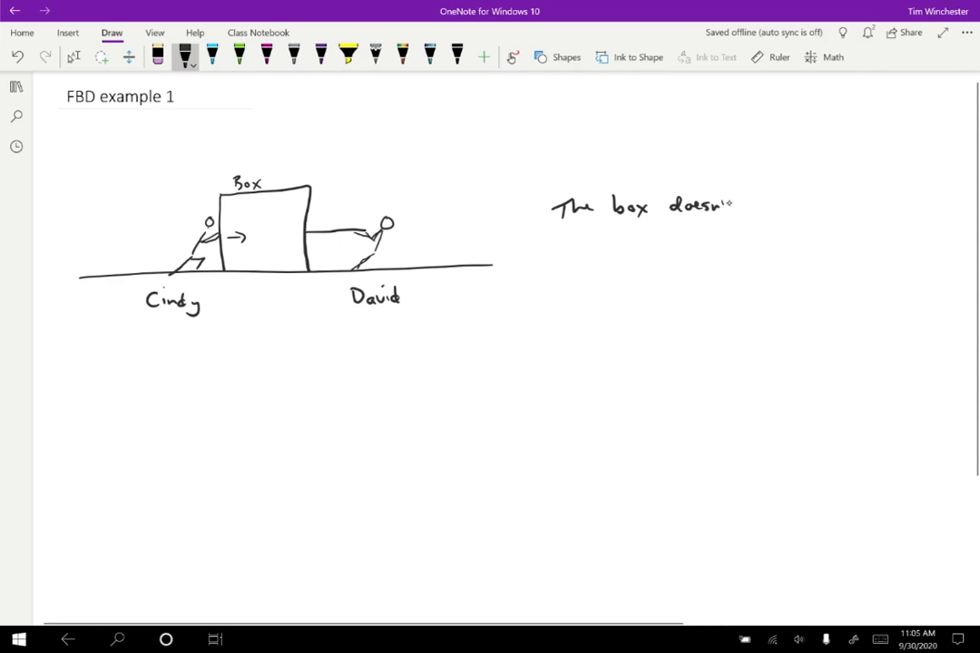
pyautogui.write('move')
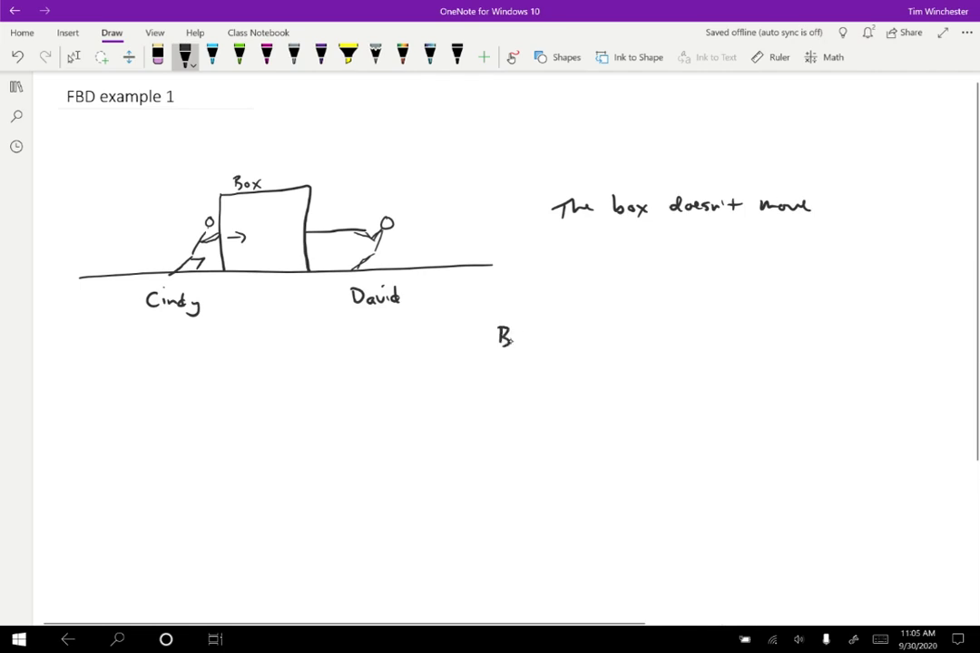
# Step: Write and underline 'Box', mark a dot, and draw the downward G BE arrow
pyautogui.moveTo(508, 340); pyautogui.dragTo(544, 349)
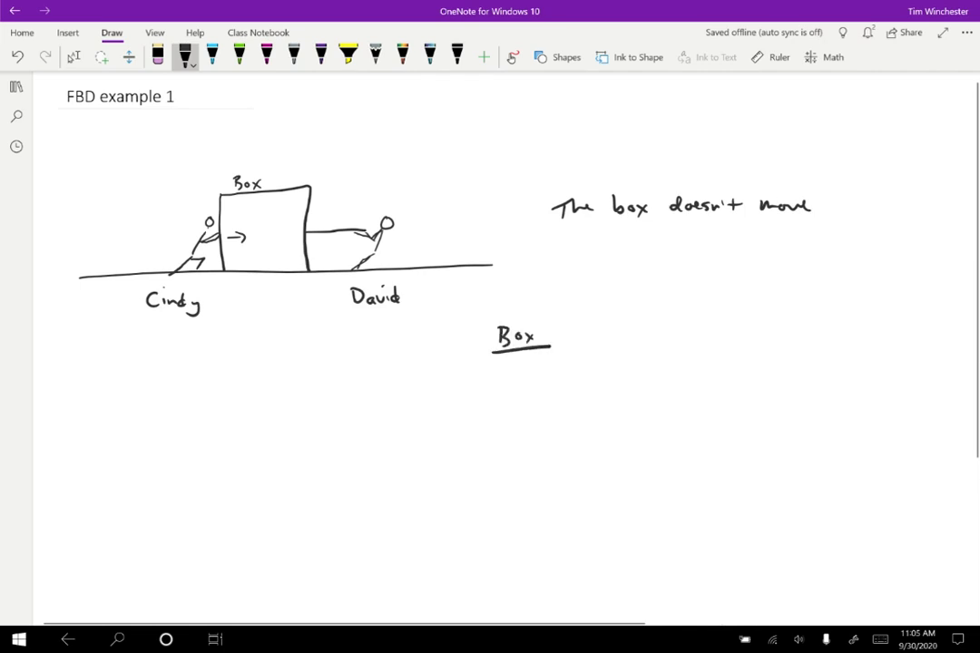
pyautogui.click(511, 475)
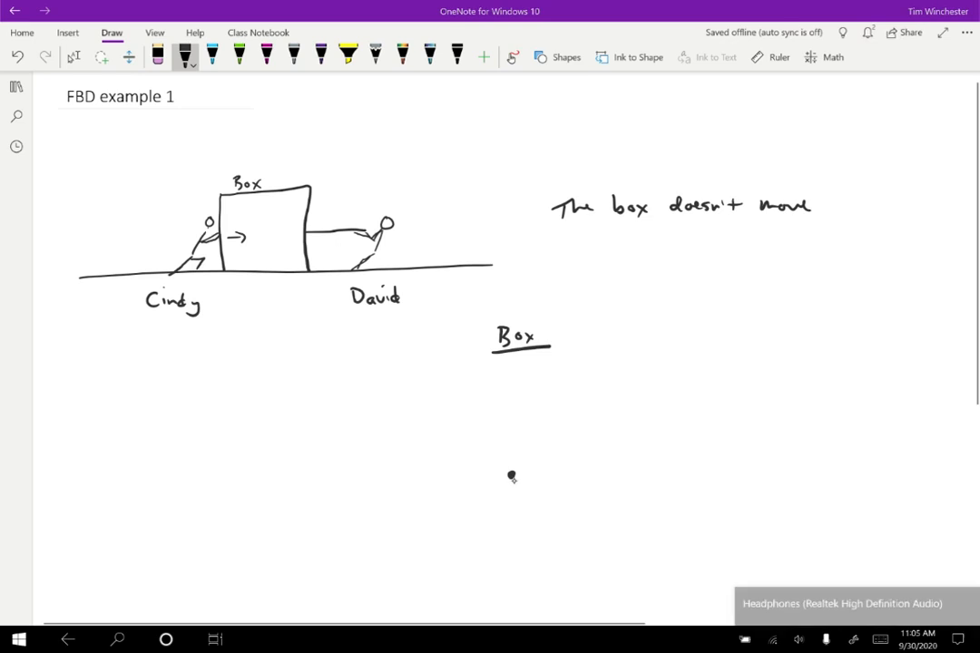
pyautogui.moveTo(510, 468); pyautogui.dragTo(511, 563)
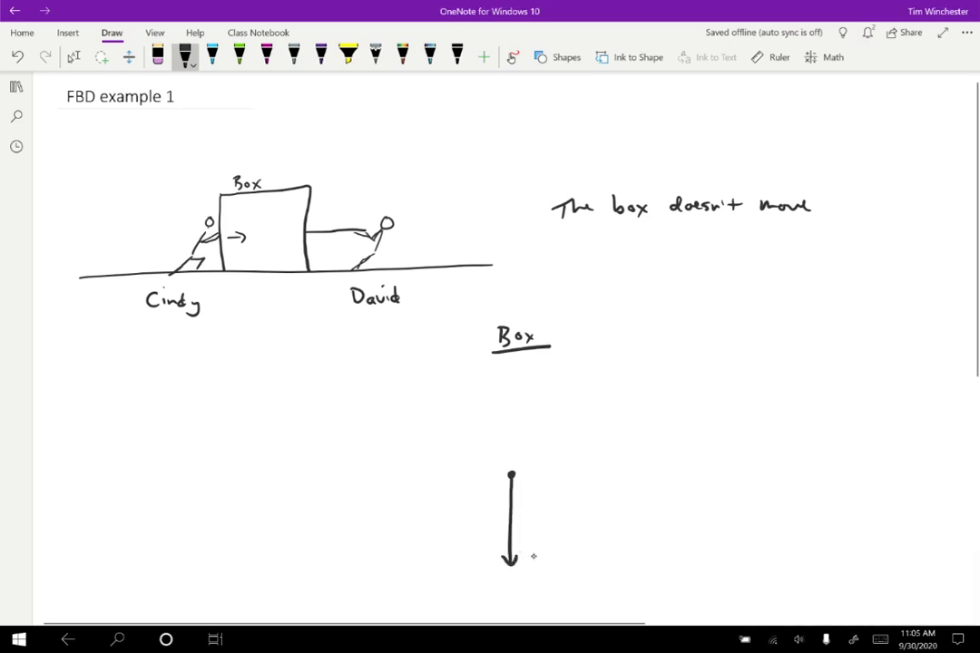
pyautogui.write('G86')
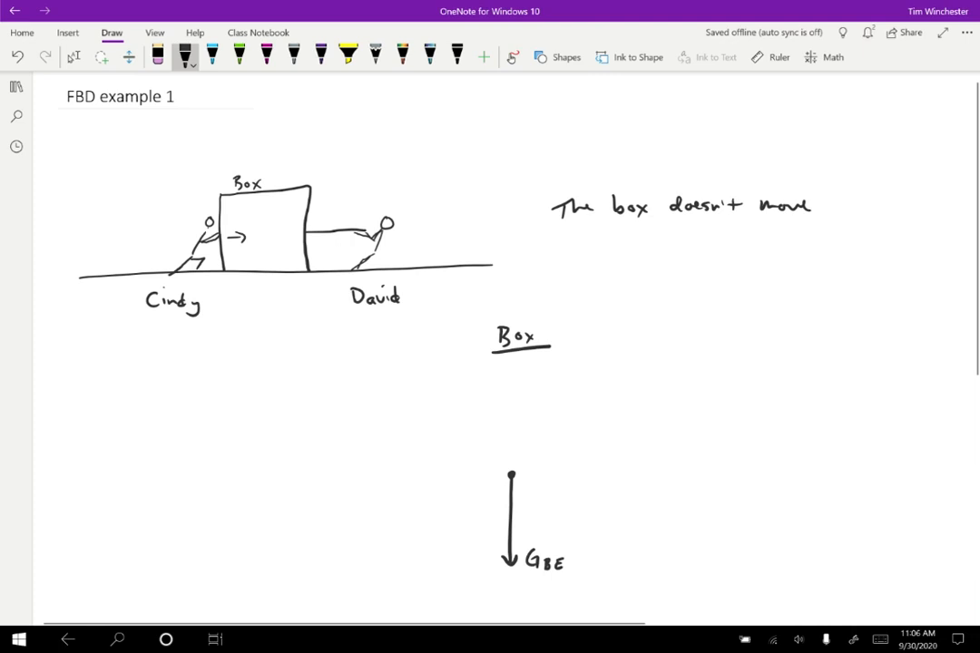
# Step: Add the upward N BF arrow and a rightward arrow from the dot
pyautogui.moveTo(511, 475); pyautogui.dragTo(515, 374)
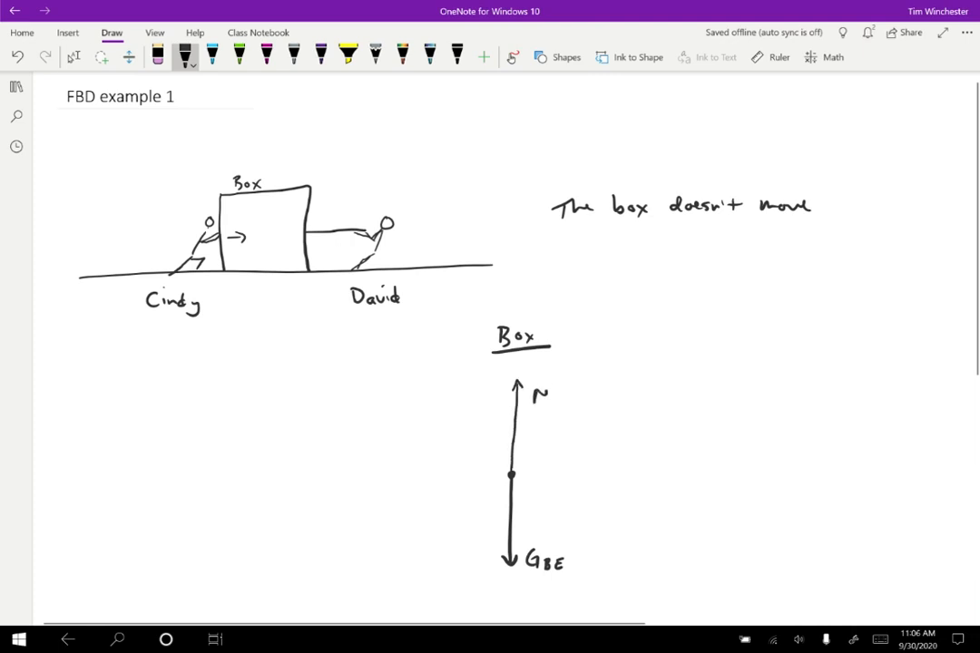
pyautogui.write('BF')
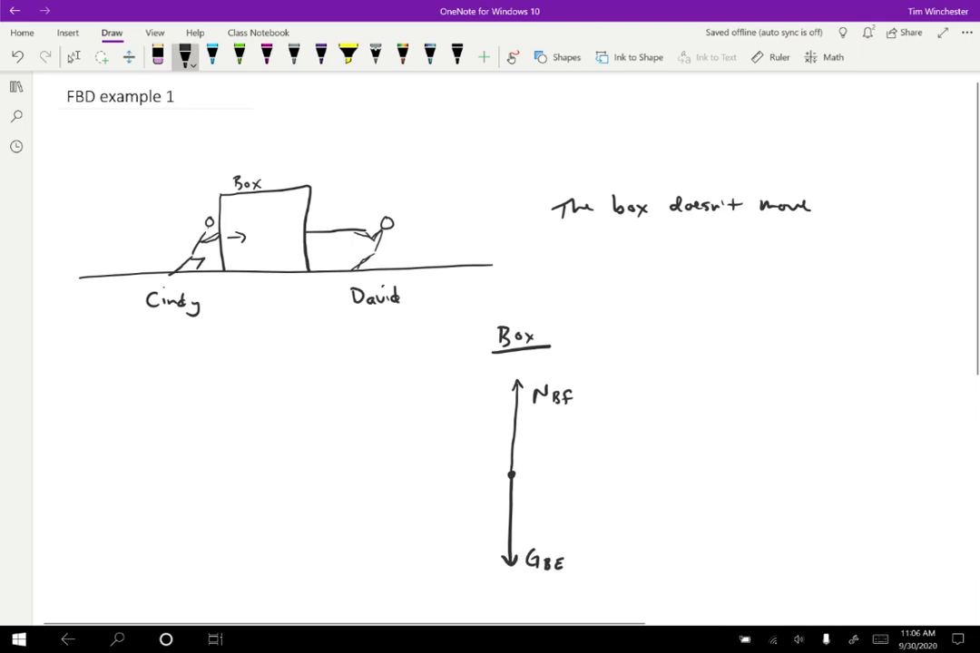
pyautogui.moveTo(513, 466); pyautogui.dragTo(576, 465)
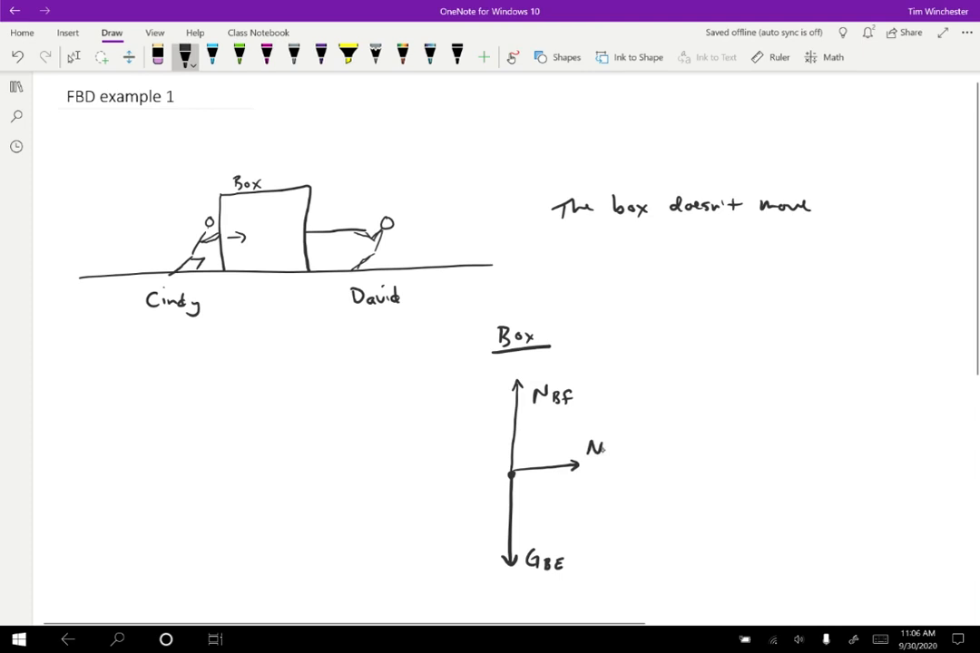
# Step: Label the right arrow N BC and add a second rightward arrow T BR
pyautogui.write('BC')
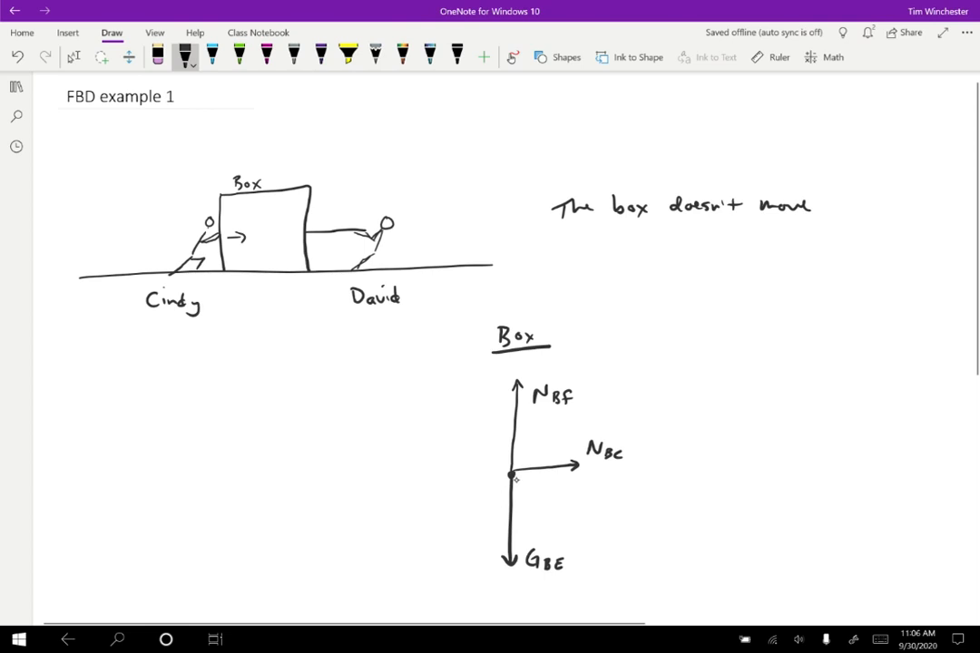
pyautogui.moveTo(513, 475); pyautogui.dragTo(572, 474)
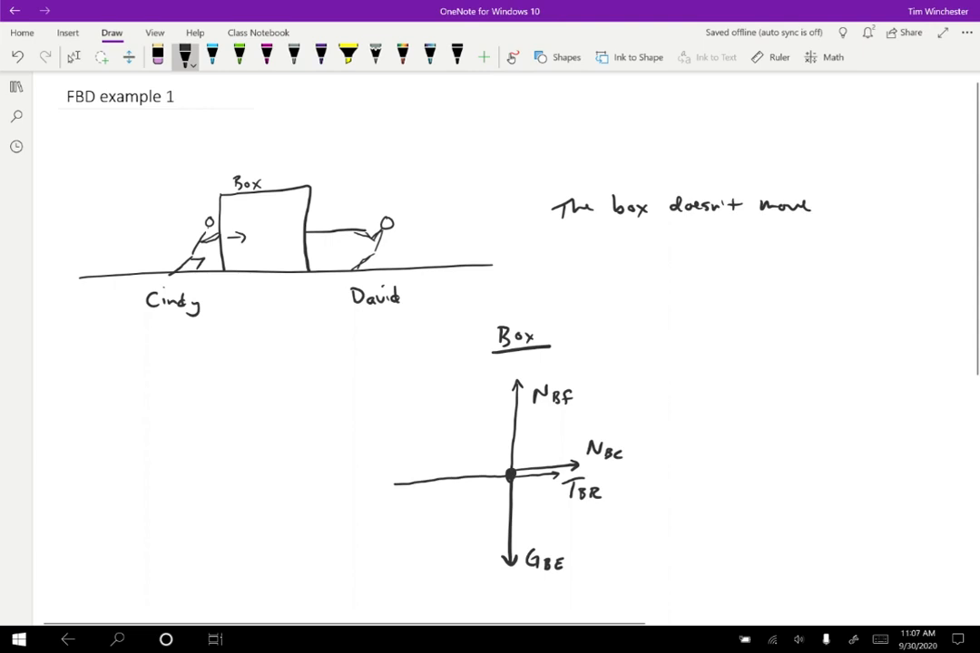
# Step: Draw the leftward friction arrow f BF and write an underlined Rope heading
pyautogui.moveTo(508, 483); pyautogui.dragTo(379, 483)
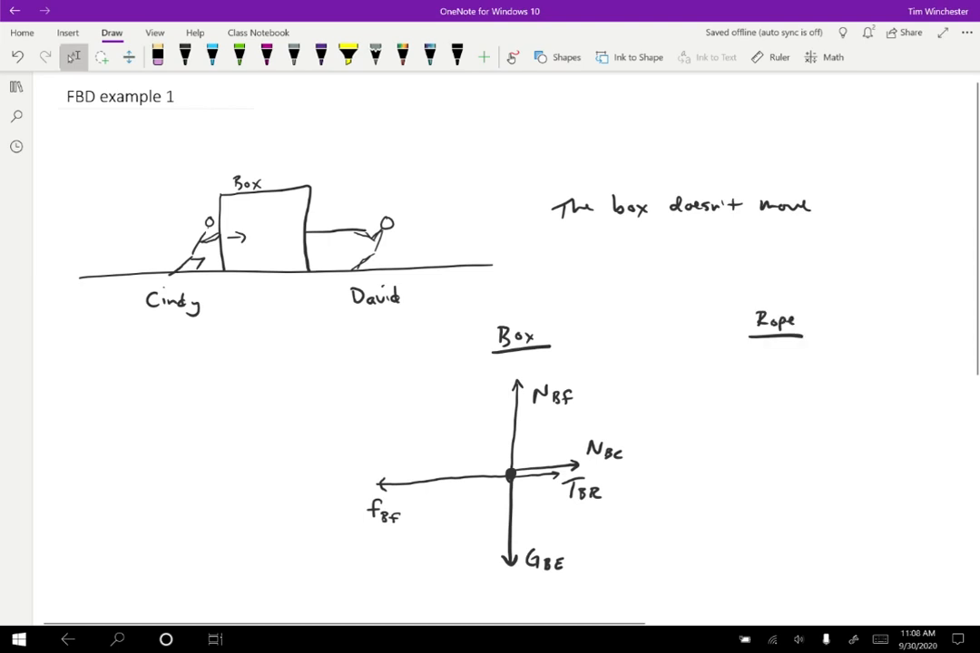
# Step: In black ink, draw rightward T RD and leftward T RB arrows from the Rope dot, then pick green ink
pyautogui.click(782, 458)
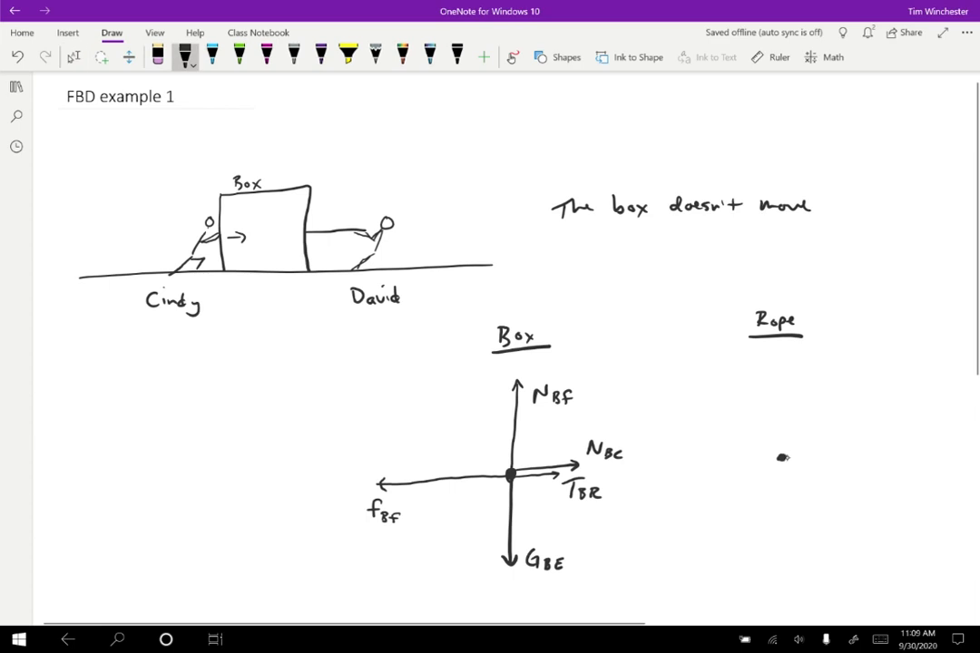
pyautogui.moveTo(781, 457); pyautogui.dragTo(836, 454)
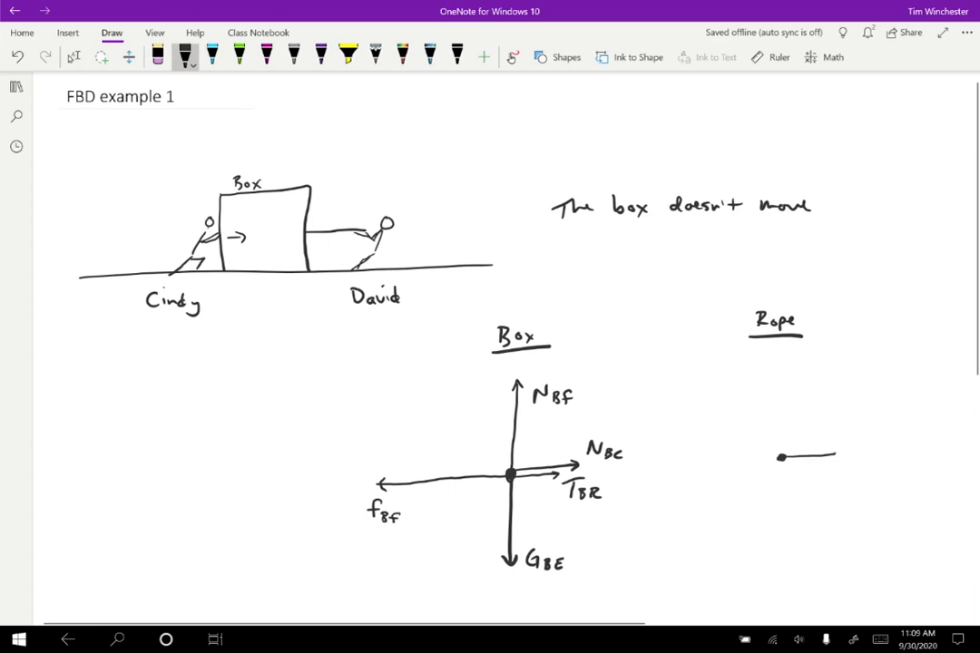
pyautogui.moveTo(799, 455); pyautogui.dragTo(835, 455)
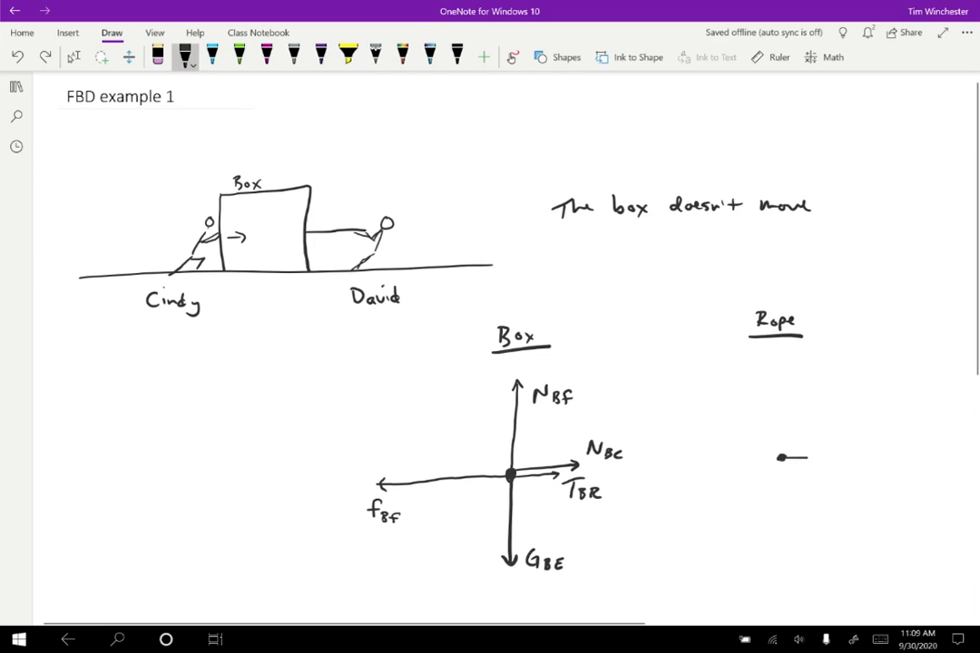
pyautogui.moveTo(785, 457); pyautogui.dragTo(862, 456)
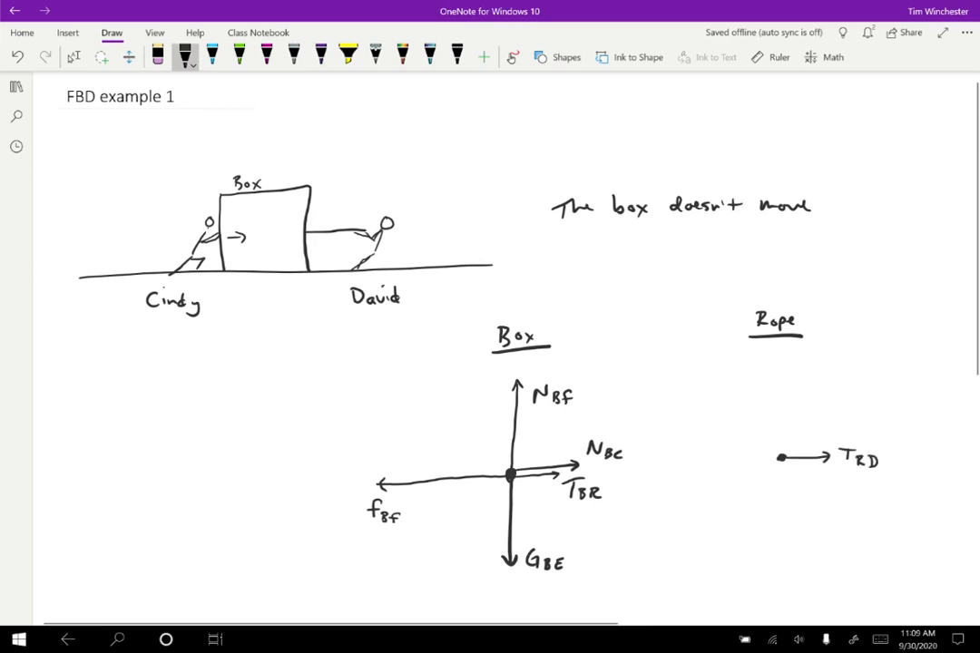
pyautogui.moveTo(780, 458); pyautogui.dragTo(730, 458)
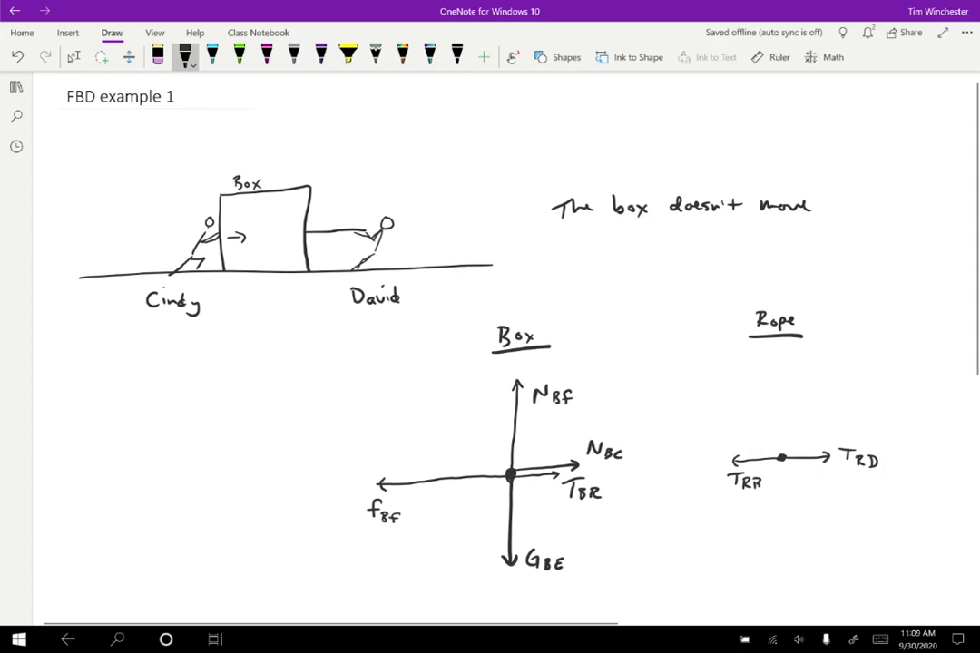
pyautogui.click(238, 51)
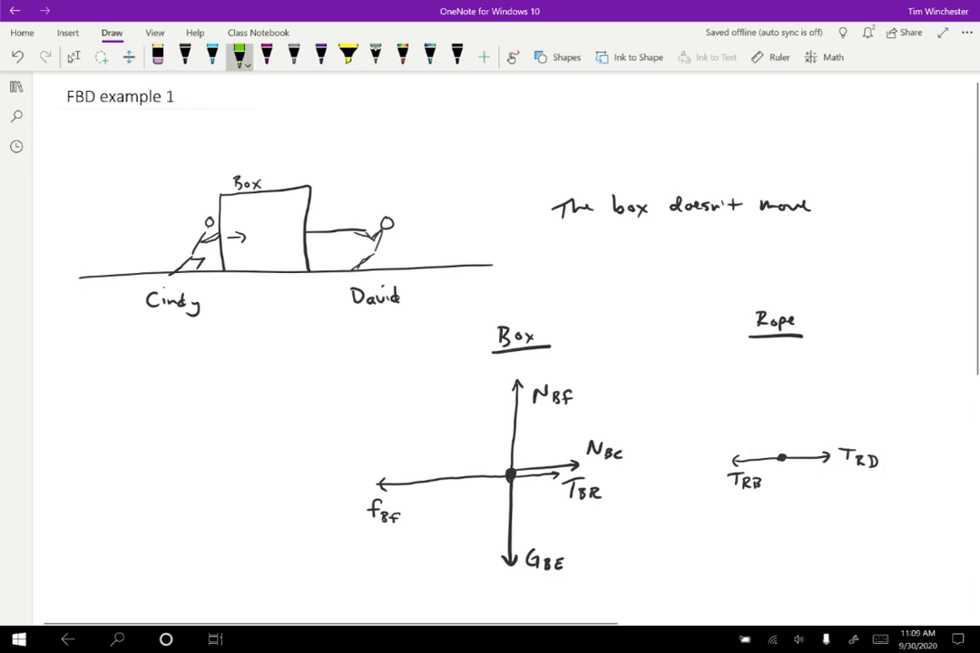
# Step: Underline T BR and T RB in green, then pick the pink pen
pyautogui.moveTo(724, 500); pyautogui.dragTo(771, 500)
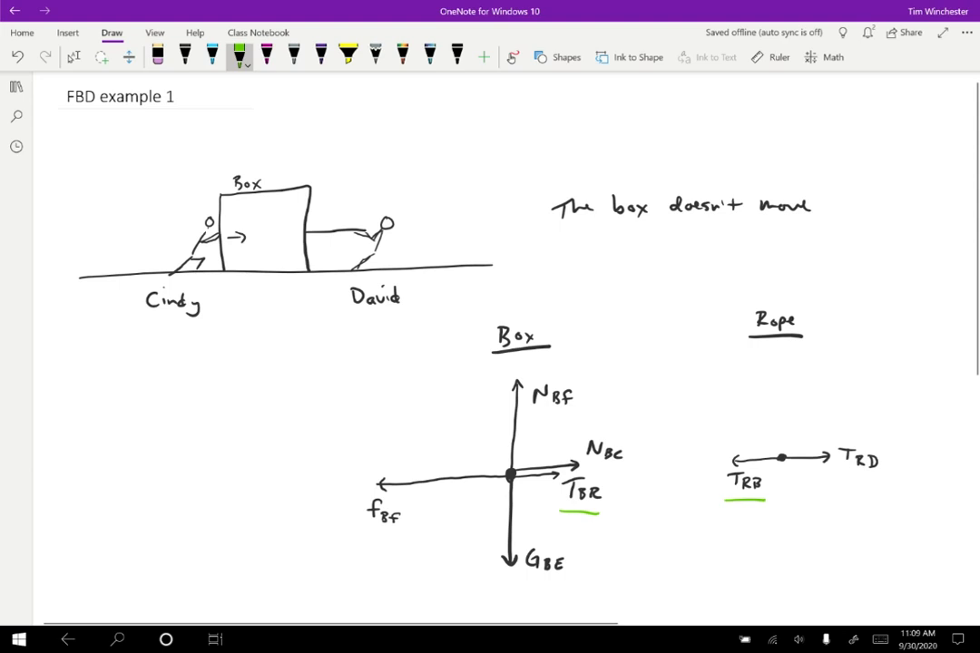
pyautogui.click(268, 57)
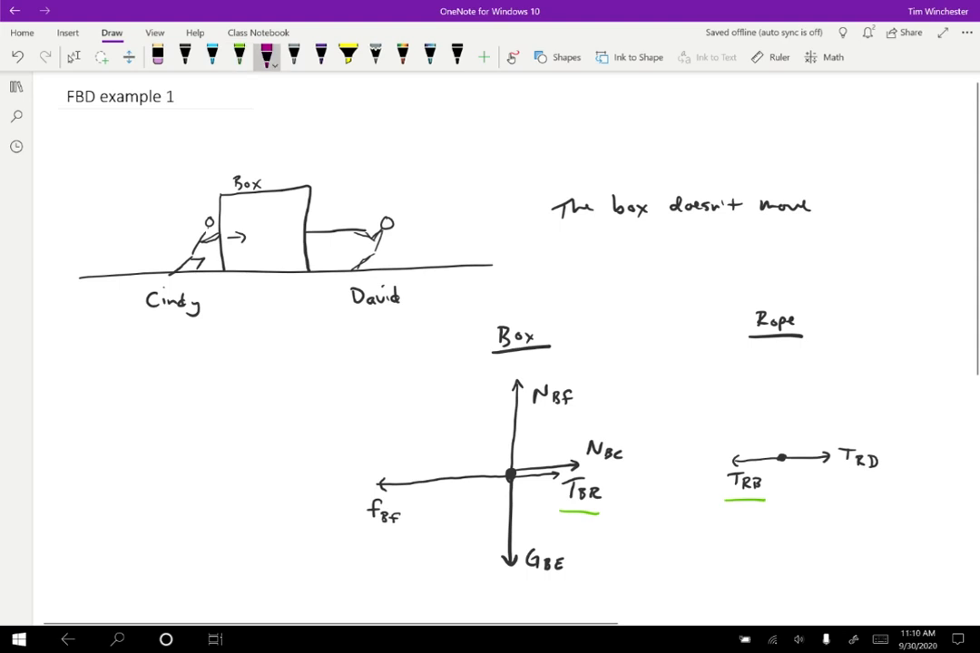